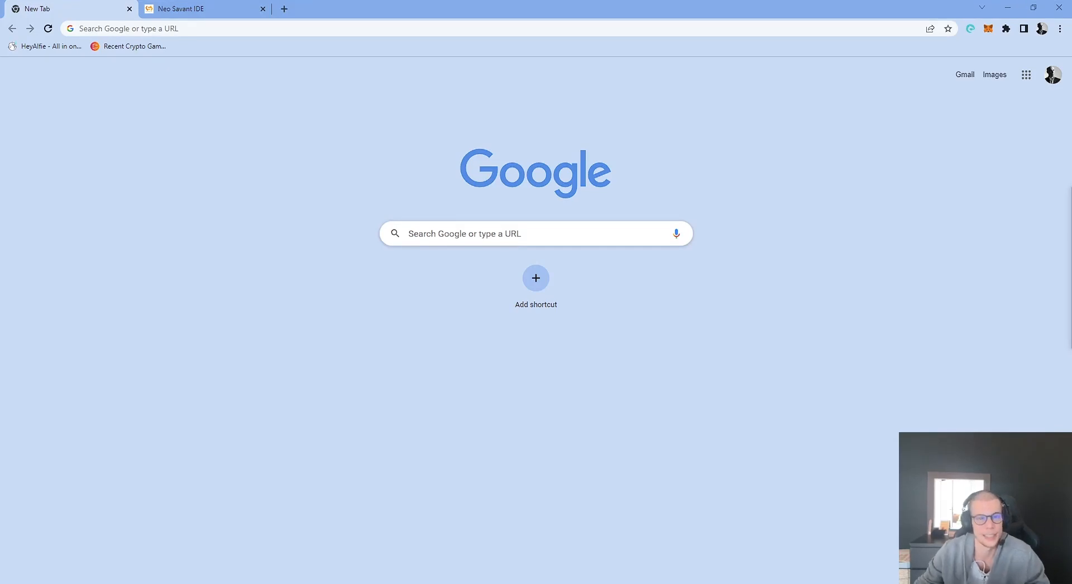
mouse_move(979, 95)
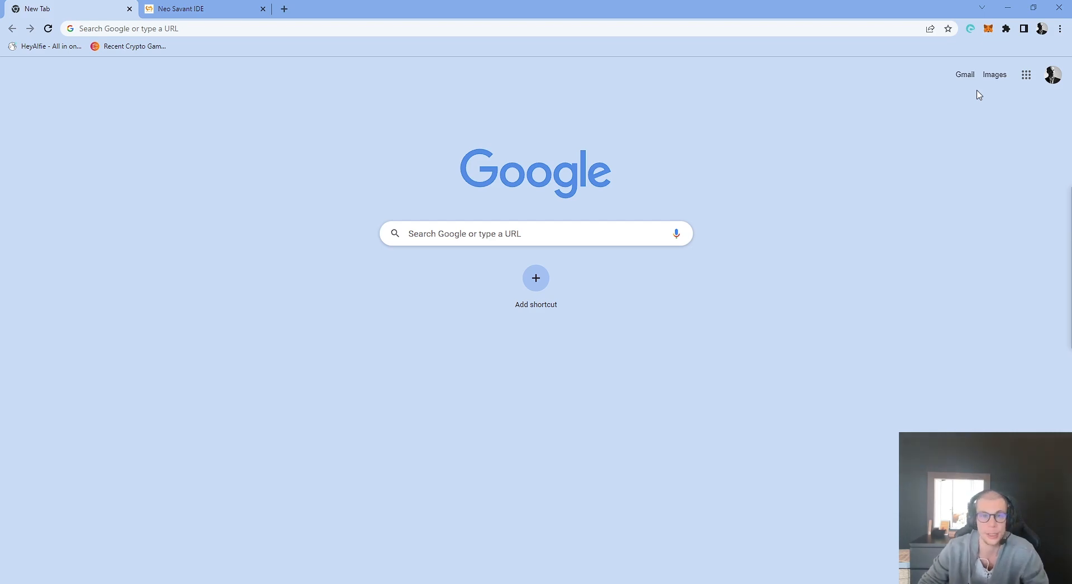
mouse_move(976, 62)
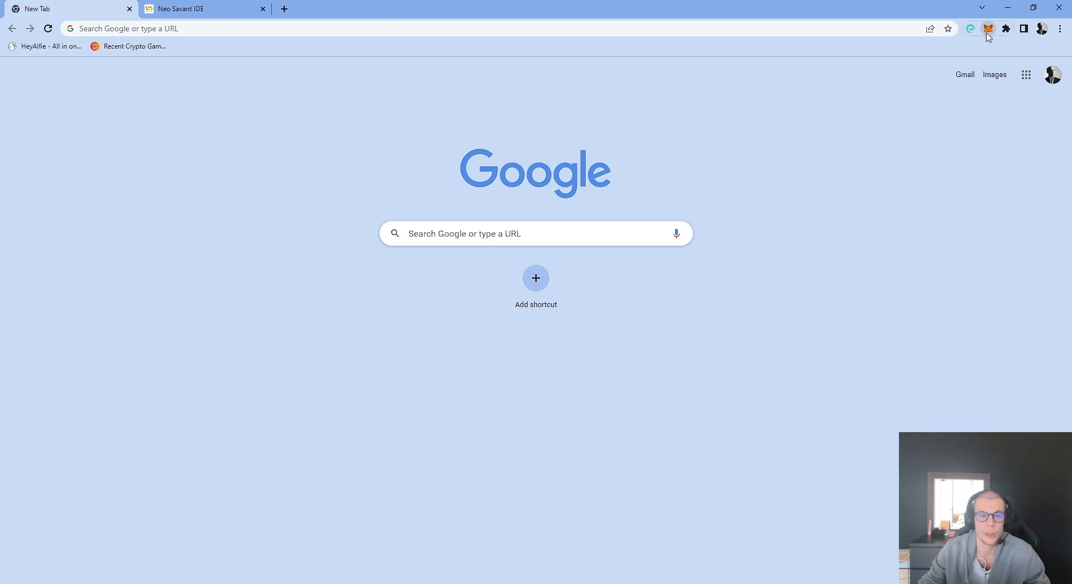
Copy the MetaMask Account 1 address and return to the Neo Savant IDE.
click(987, 29)
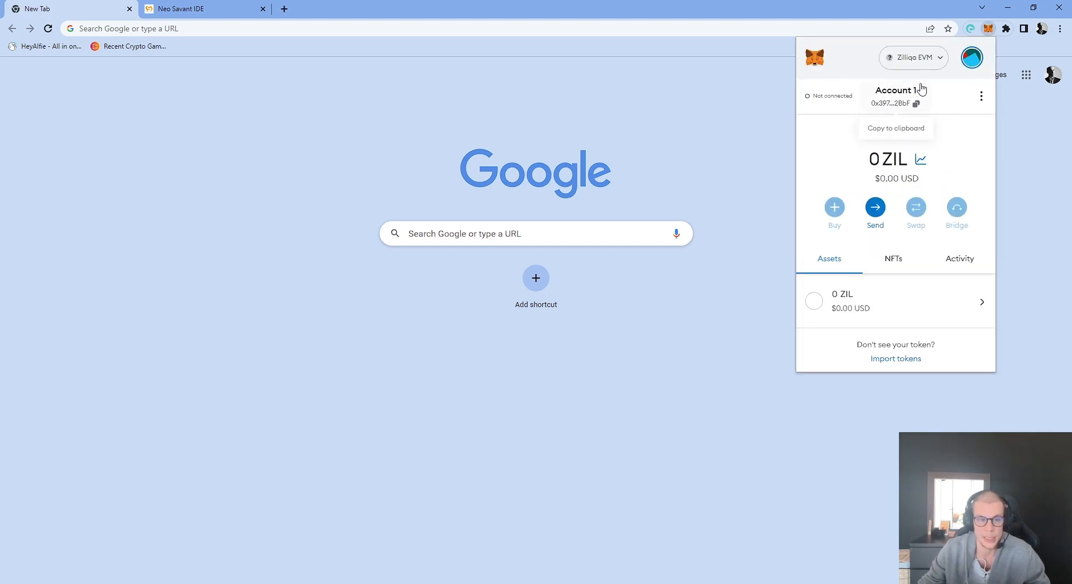
mouse_move(957, 118)
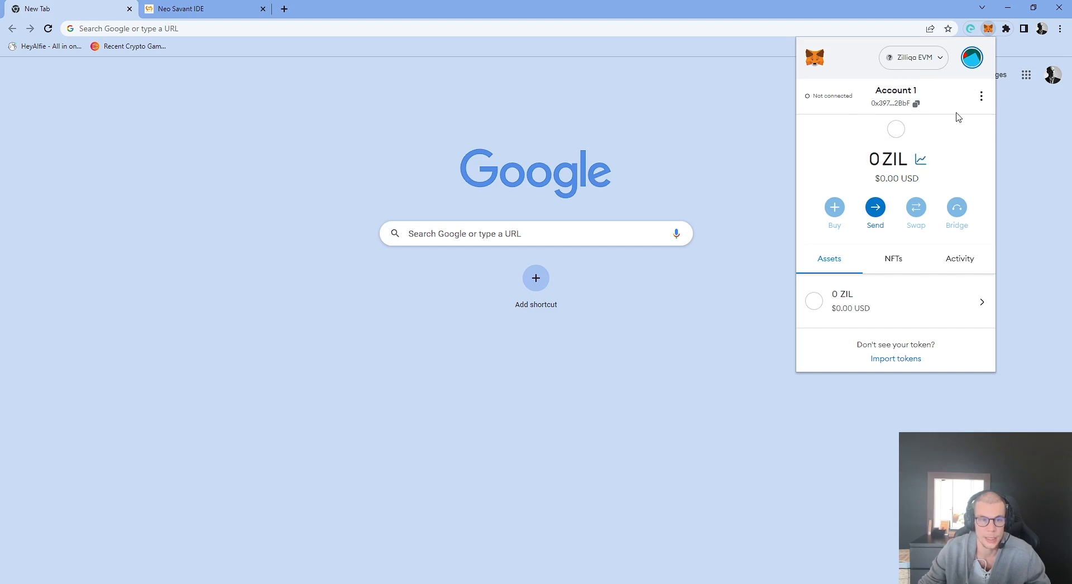
mouse_move(881, 43)
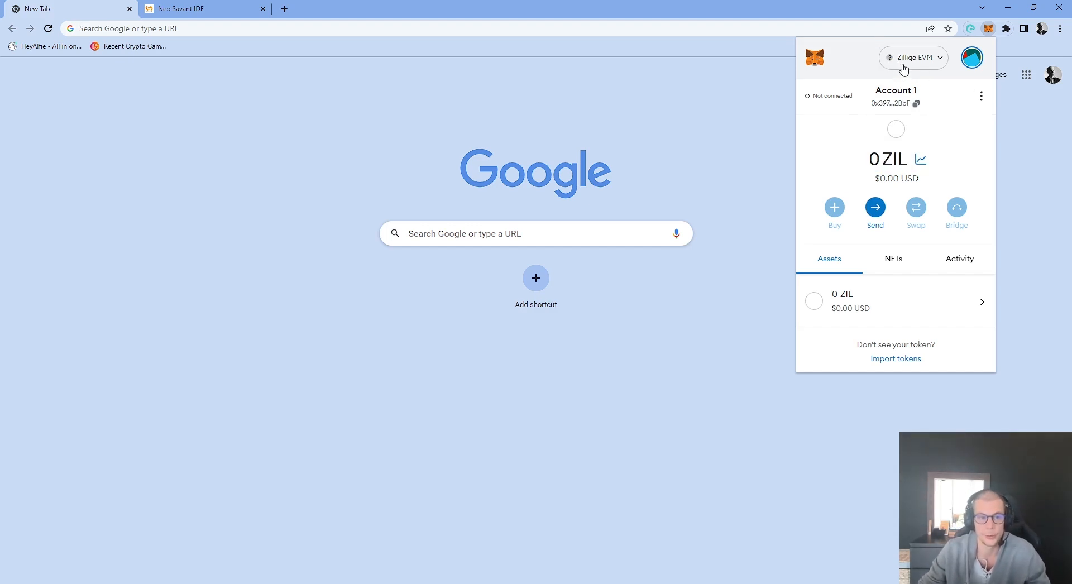
mouse_move(915, 103)
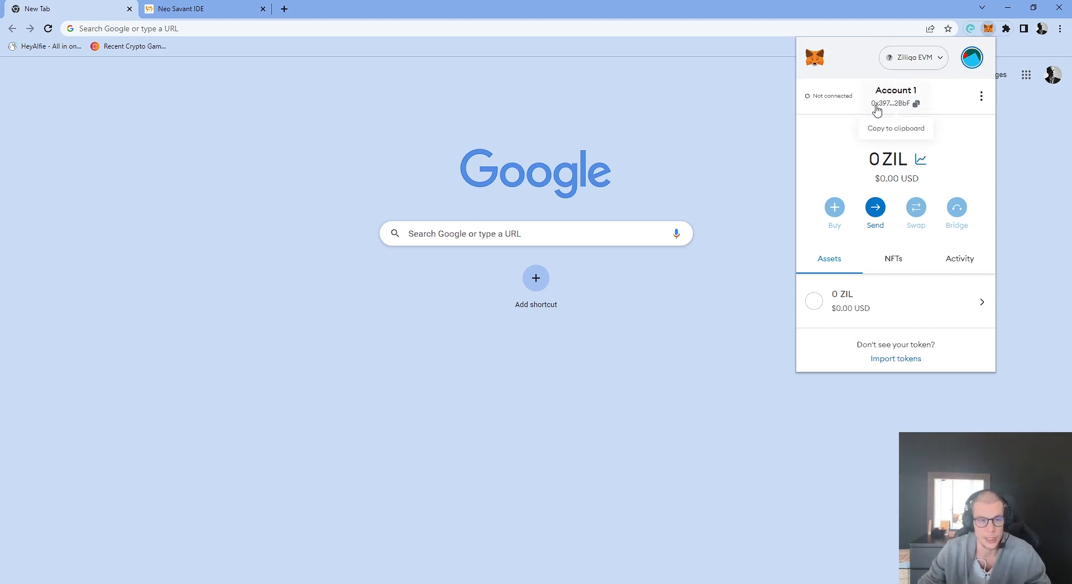
mouse_move(914, 107)
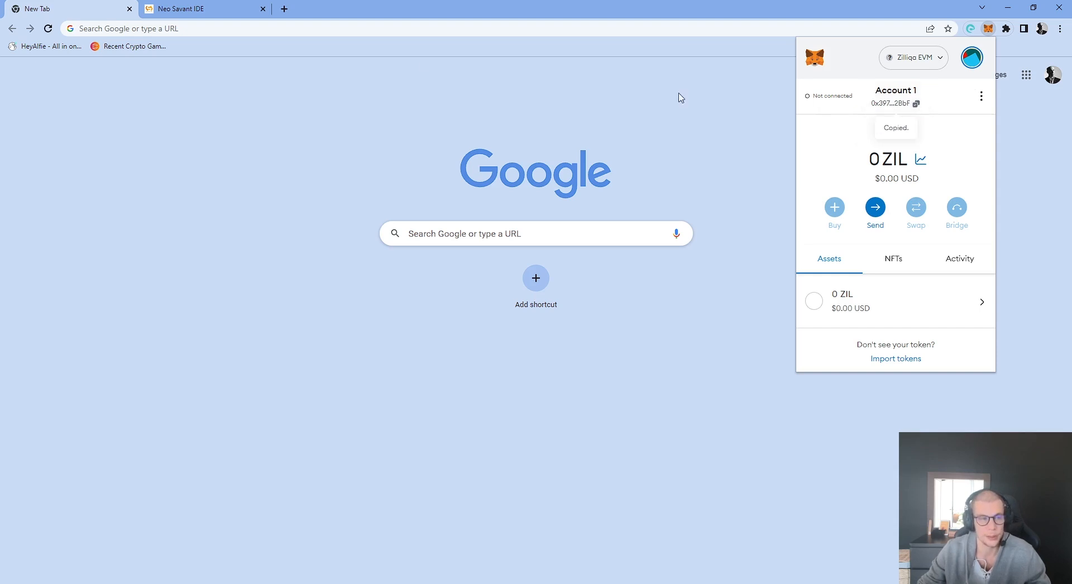
click(199, 9)
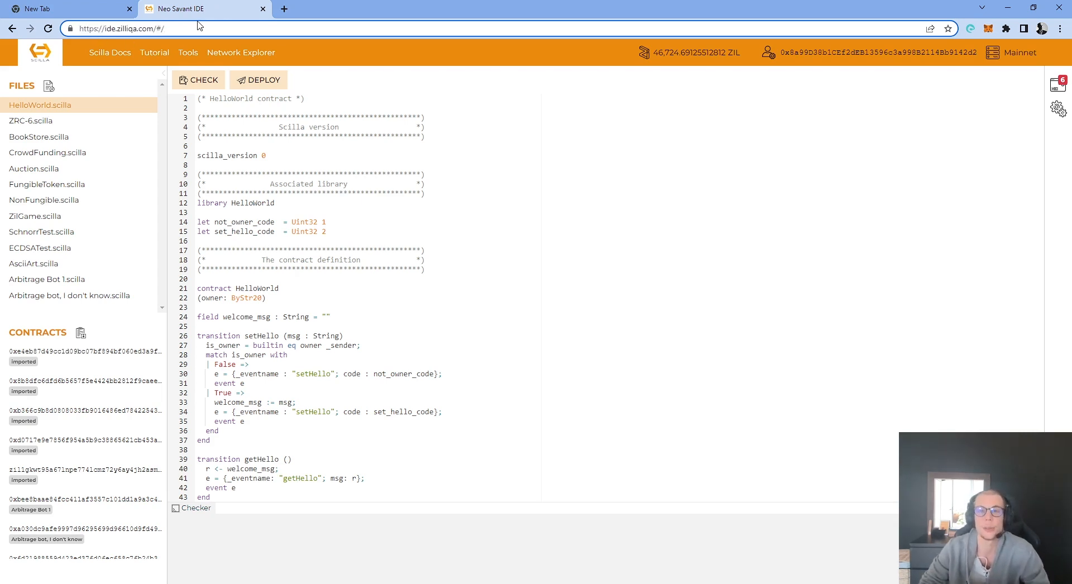
mouse_move(175, 56)
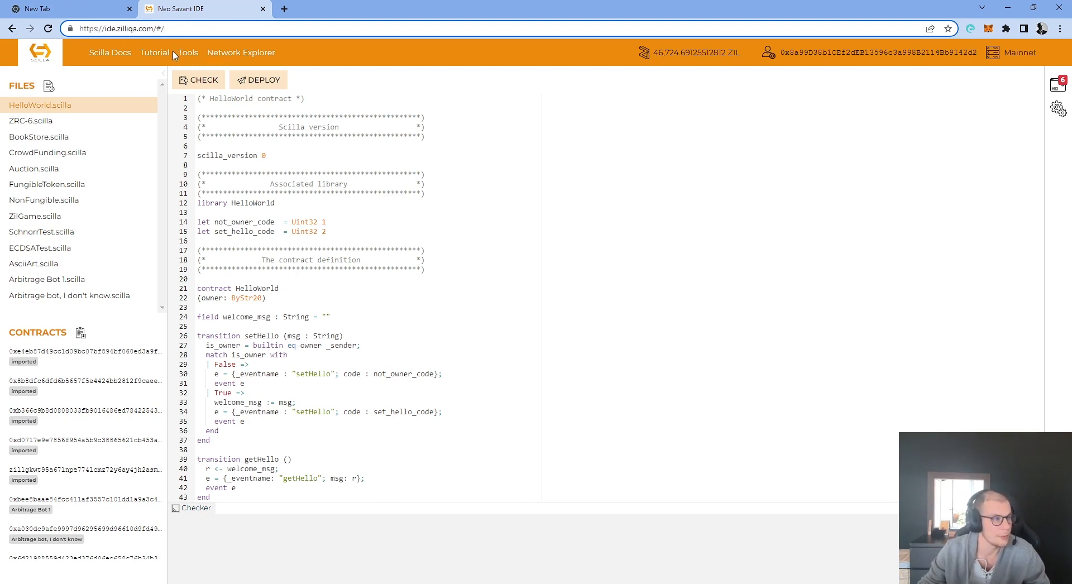
Bring up the Address Converter from the IDE's Tools menu.
click(188, 52)
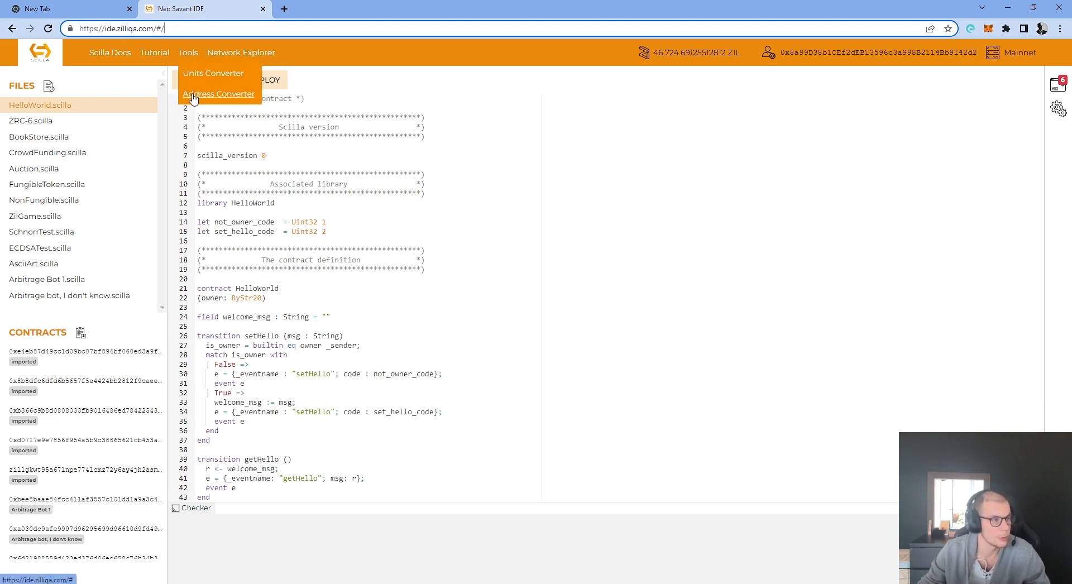
click(219, 94)
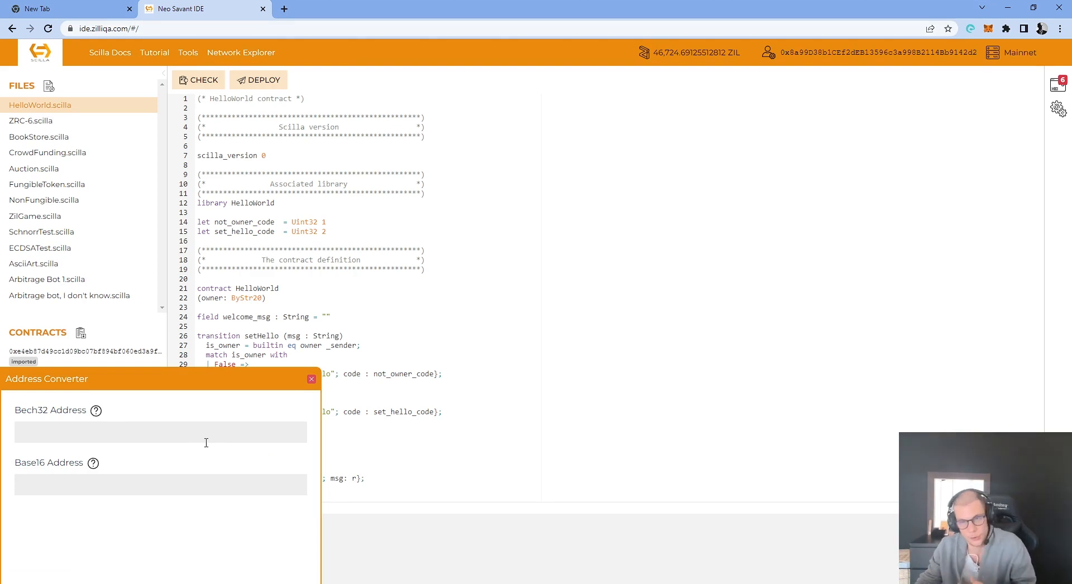
Convert Base16 address 0x3971f31d542EA8C496c323b3A35845772BCc2BbF to Bech32, copy it, and bring up ZilPay.
click(160, 484)
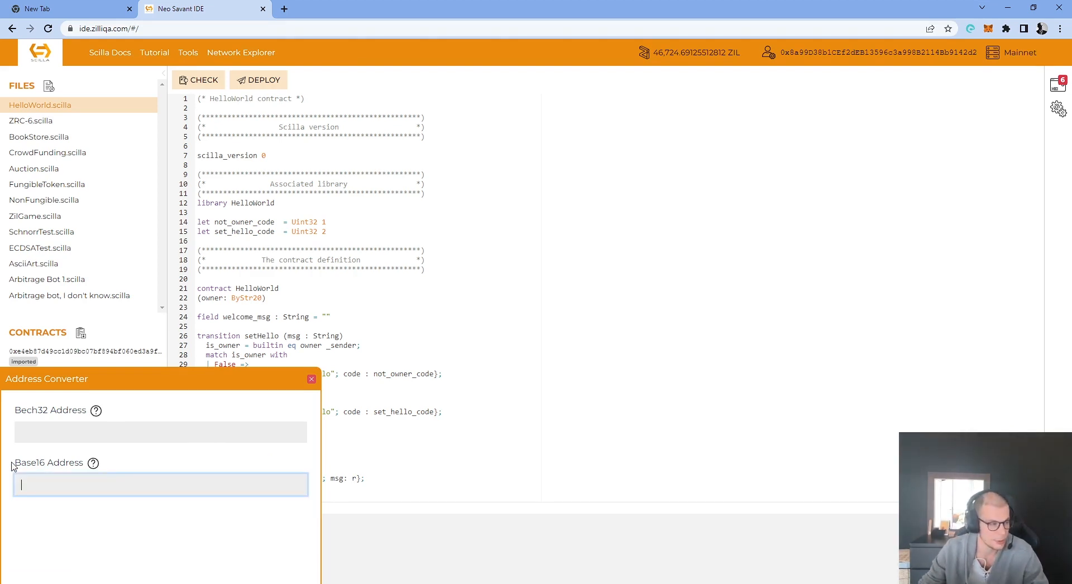
mouse_move(50, 469)
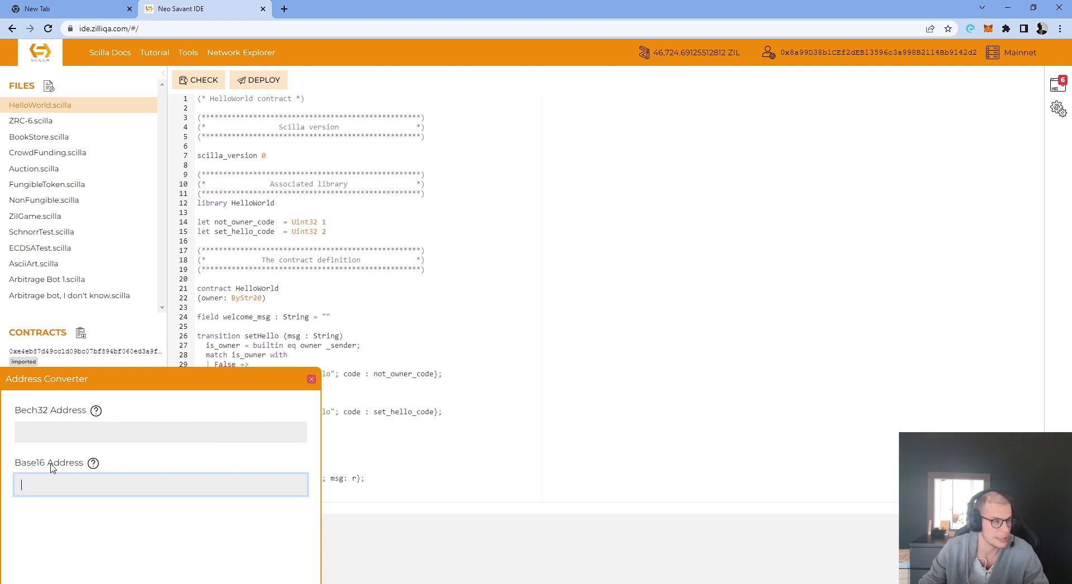
text(0x3971f31d542EA8C496c323b3A35845772BCc2BbF)
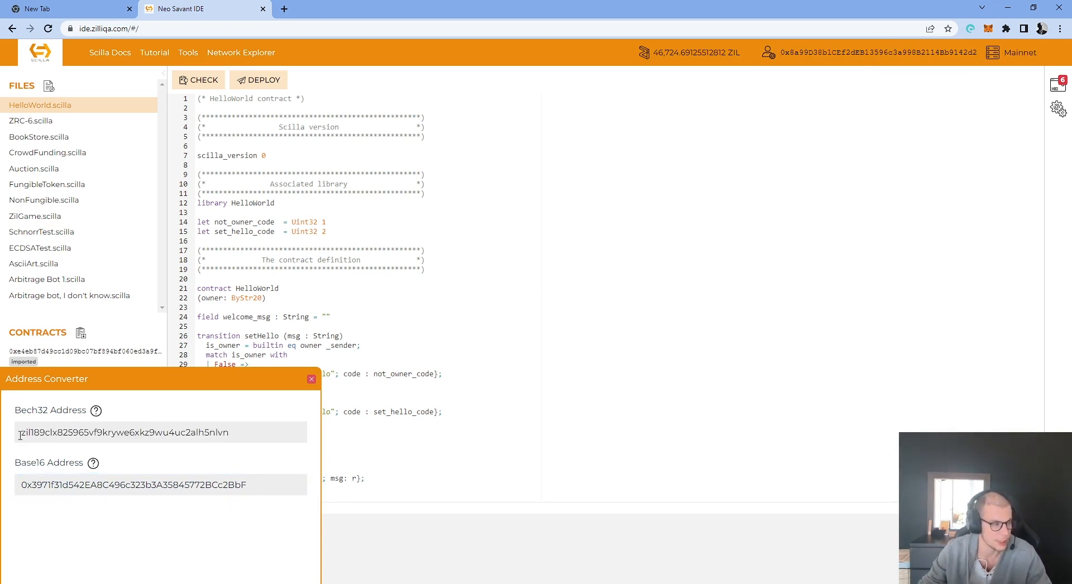
triple_click(124, 432)
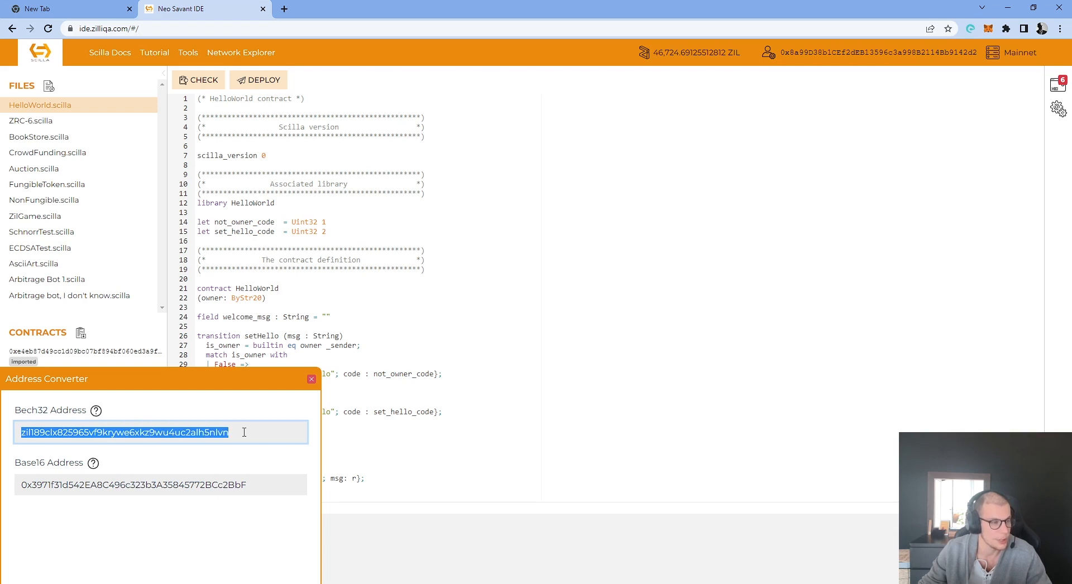
mouse_move(737, 89)
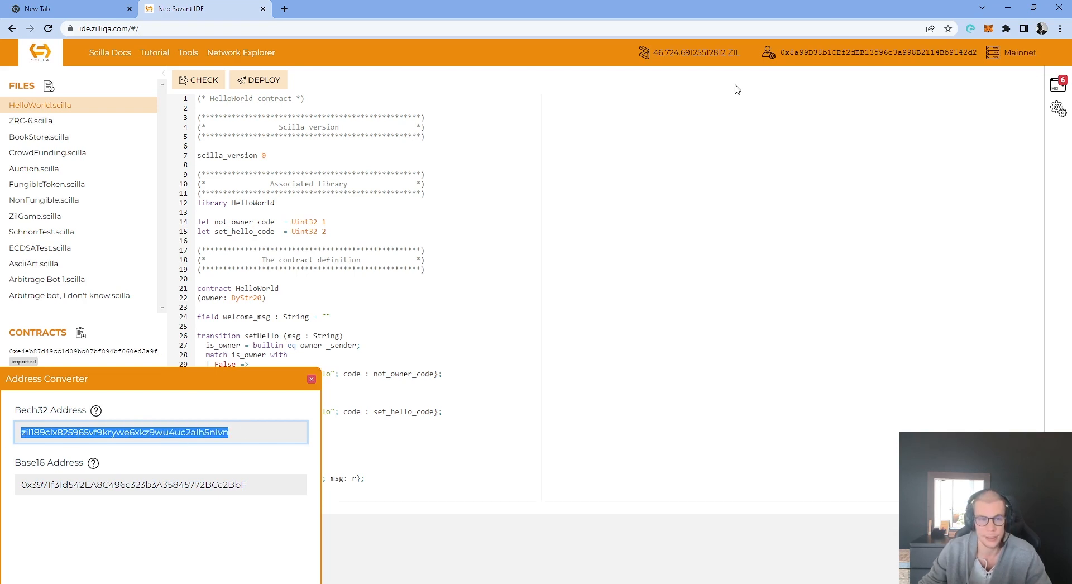
click(971, 28)
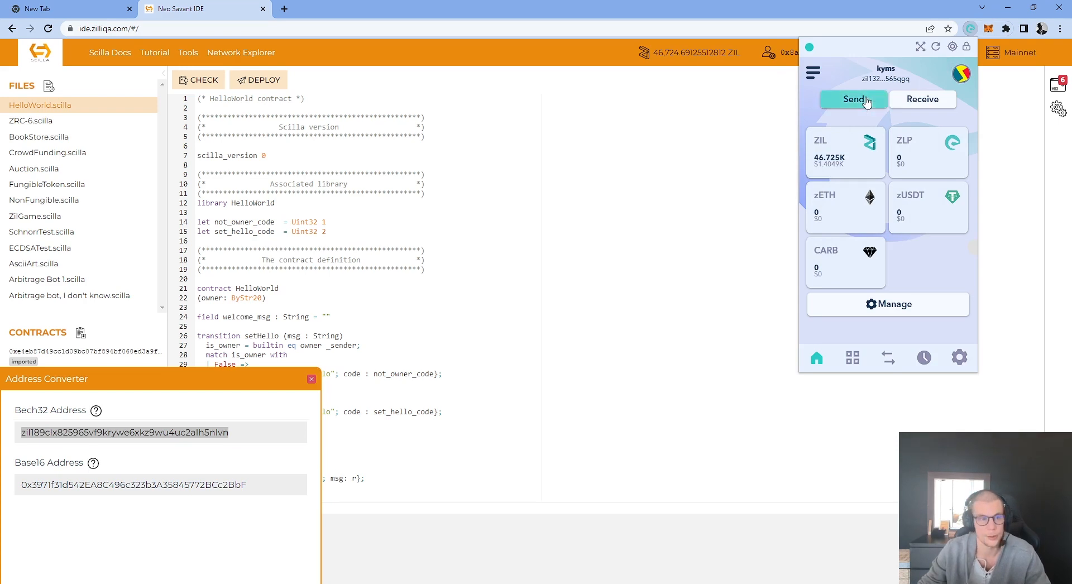
click(851, 99)
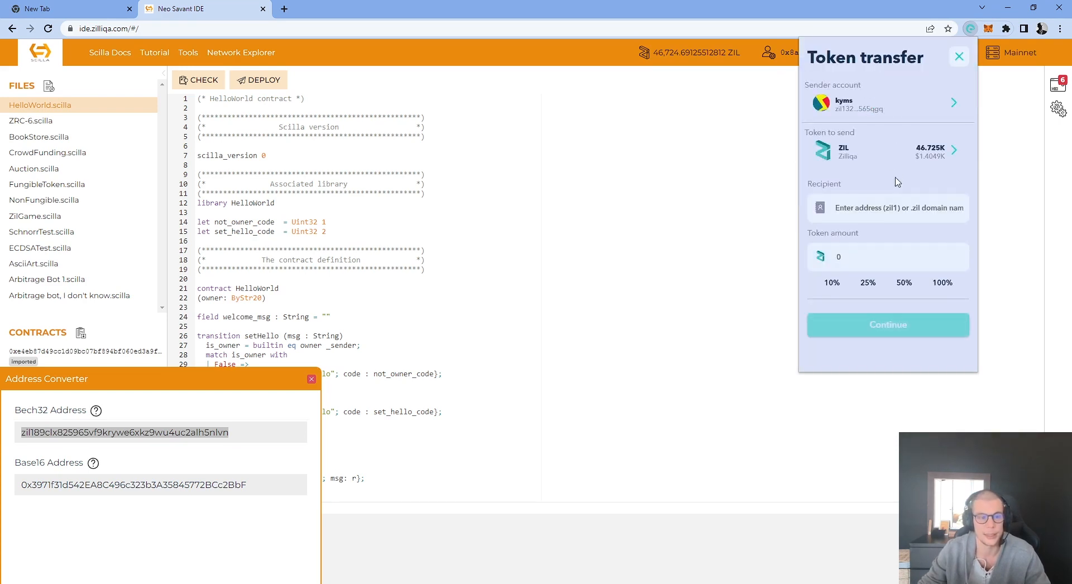
click(887, 207)
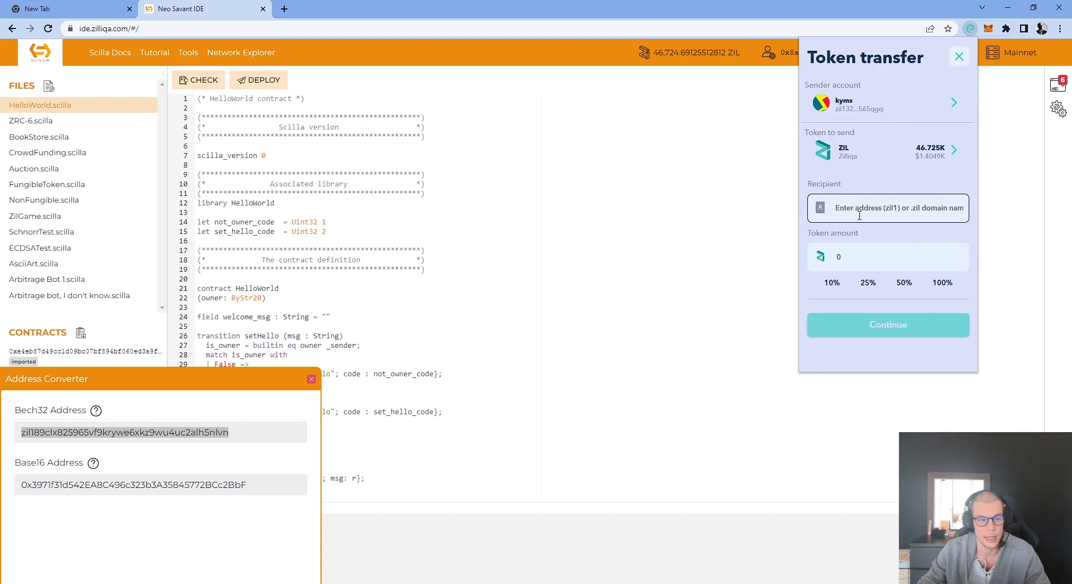
text(zil189clx825965vf9krywe6xkz9wu4uc2alh5nlvn)
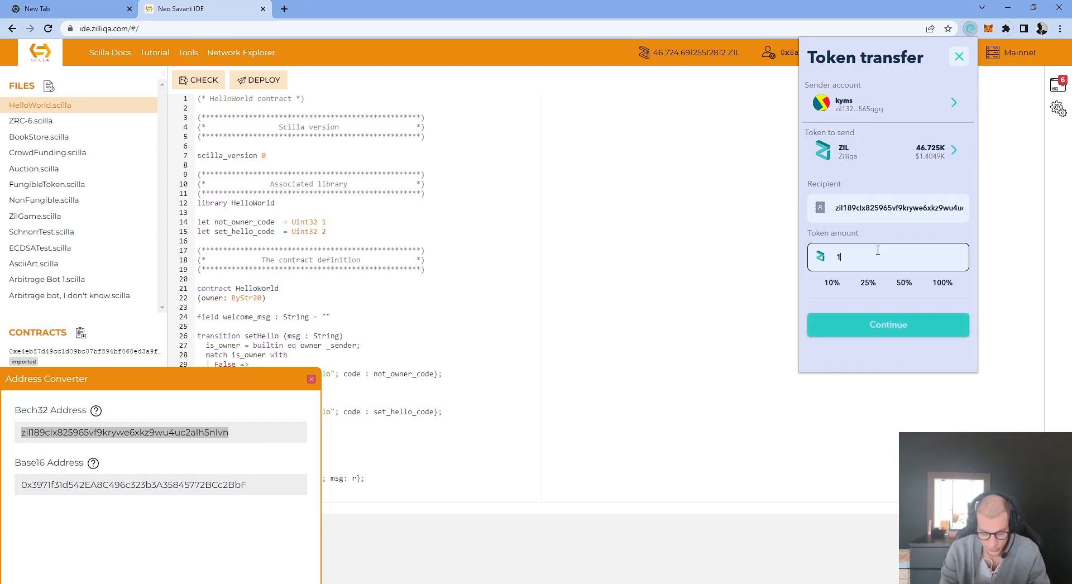
text(0)
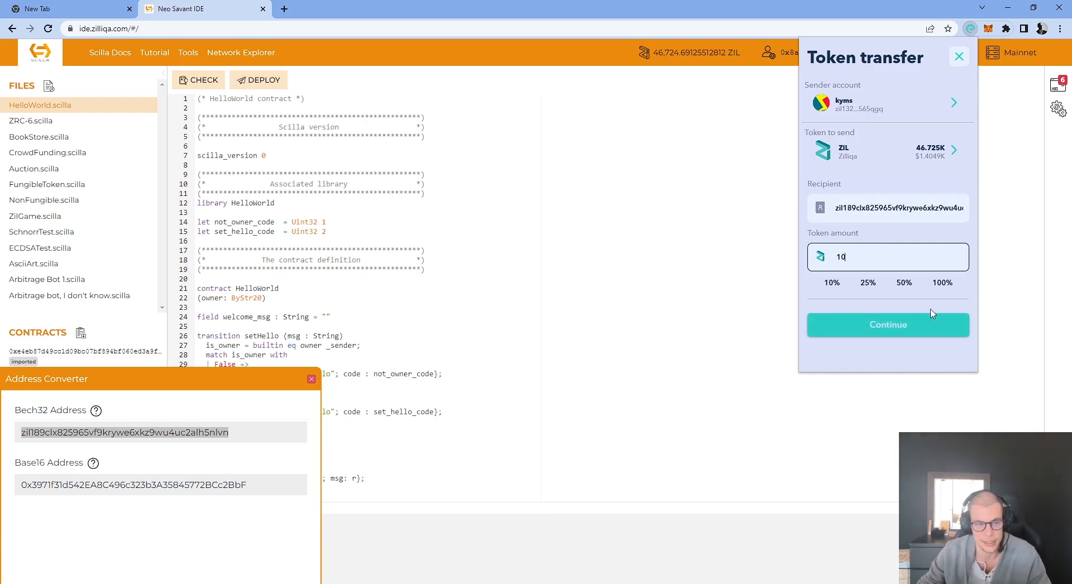
click(887, 324)
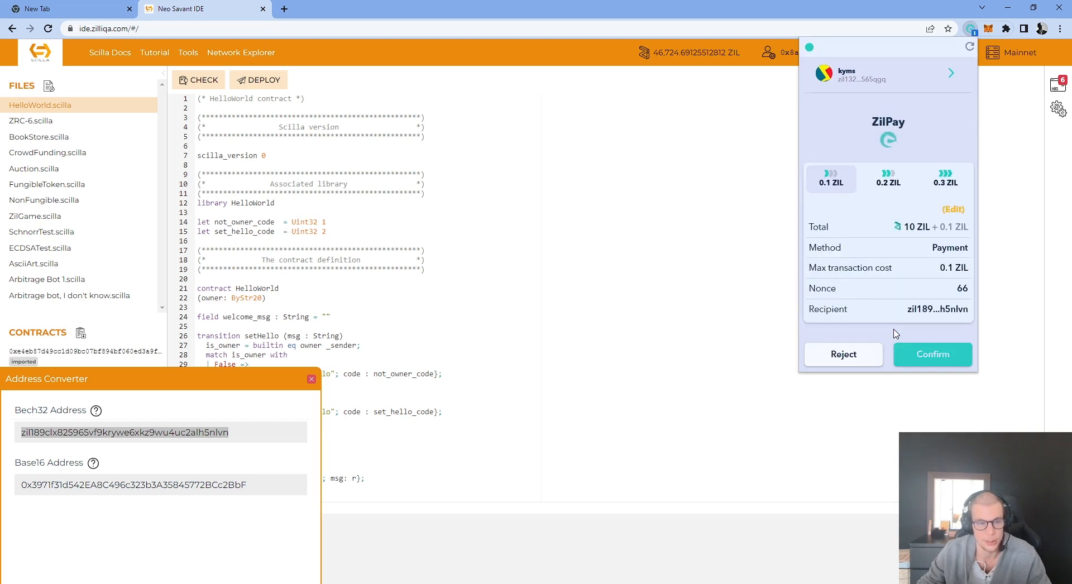
Confirm the 10 ZIL transfer and verify MetaMask's Zilliqa EVM account shows 10 ZIL.
click(931, 354)
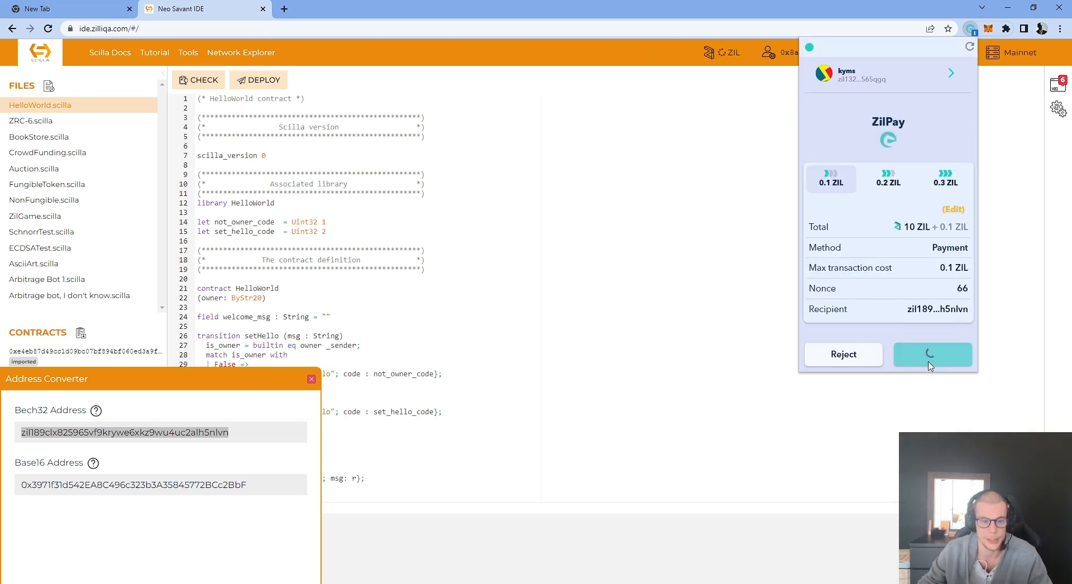
click(931, 354)
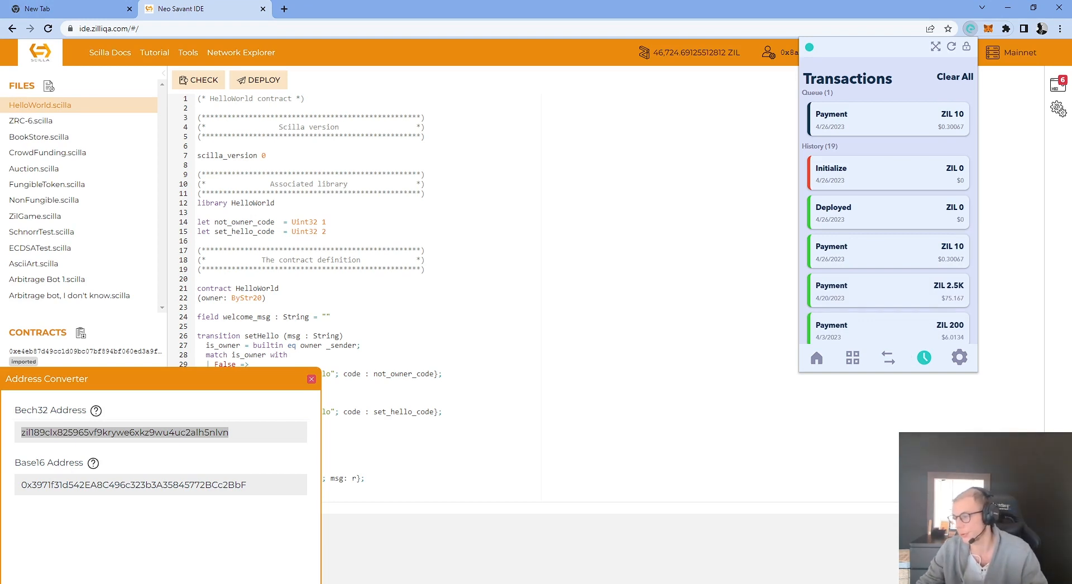
click(69, 8)
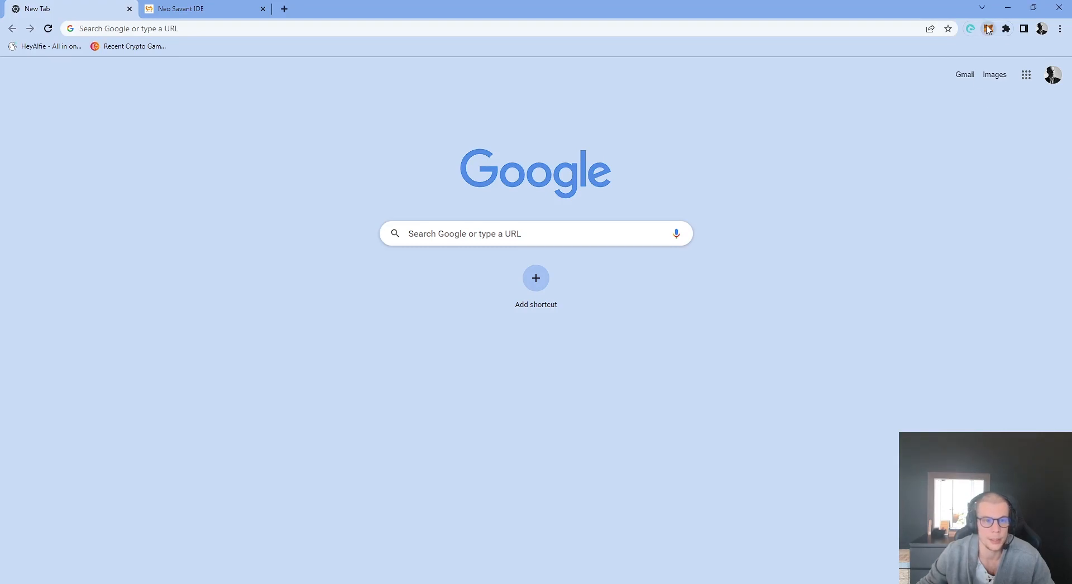
click(987, 29)
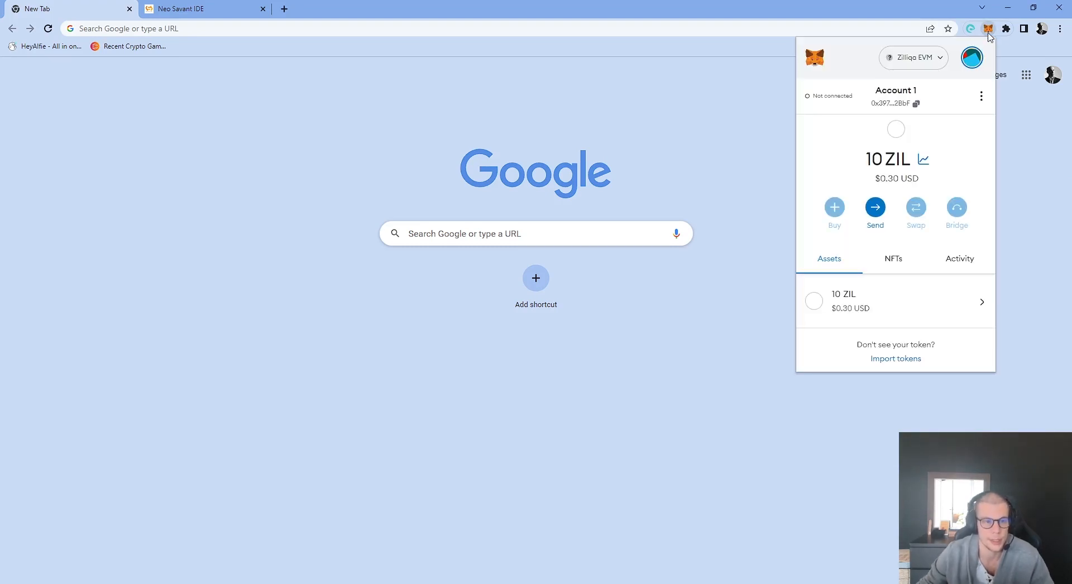